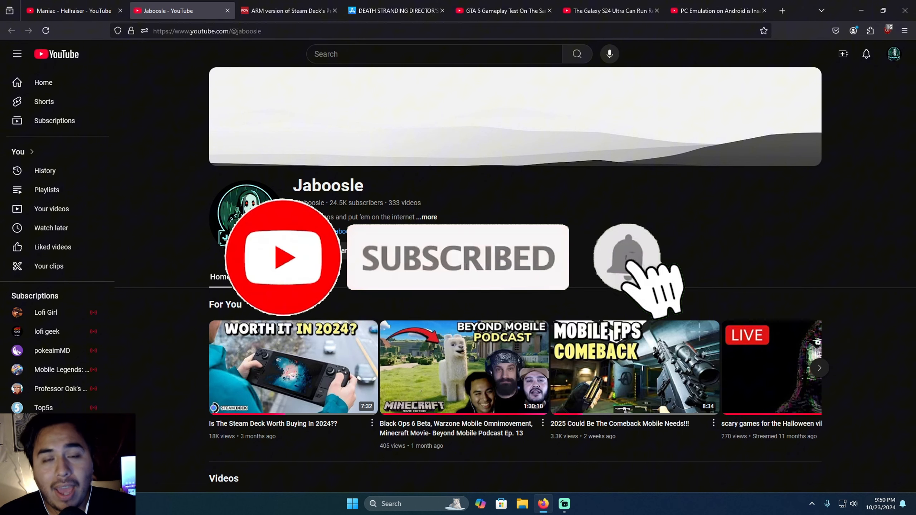
Show the Death Stranding Director's Cut App Store listing with its $39.99 price
click(626, 257)
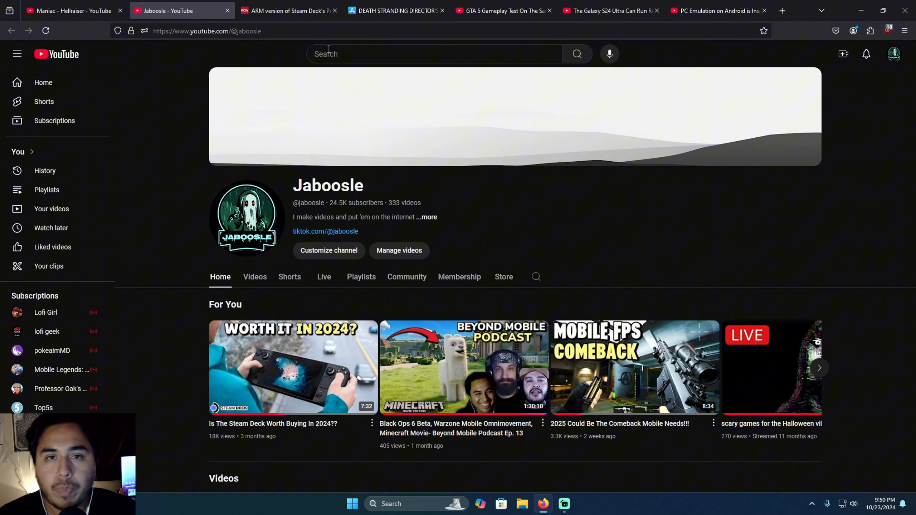
click(396, 10)
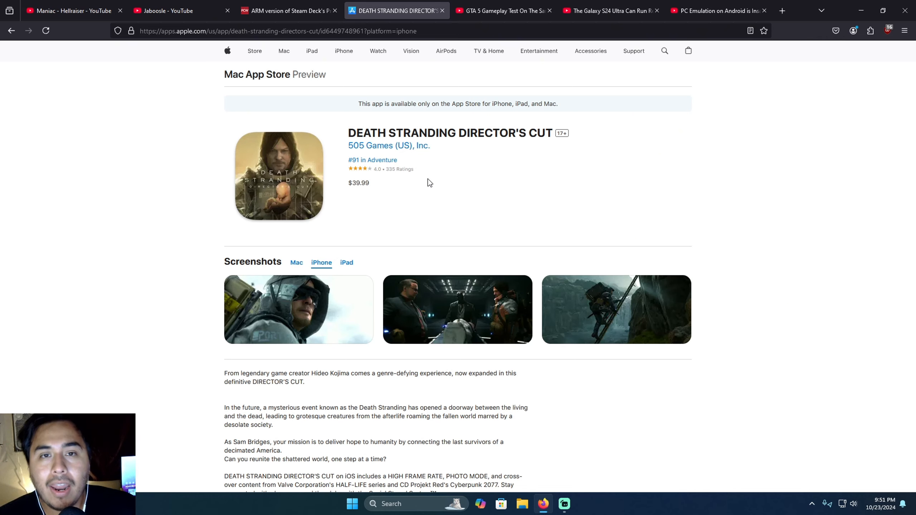
mouse_move(552, 186)
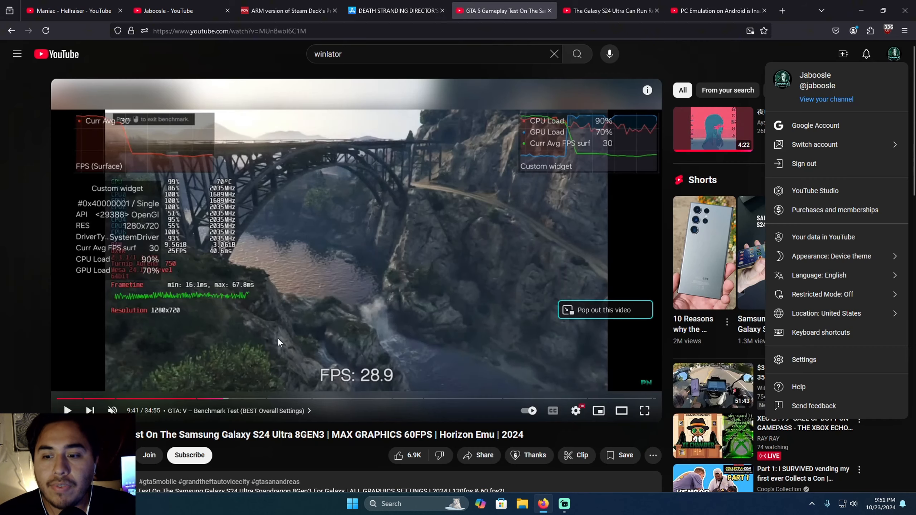
mouse_move(183, 369)
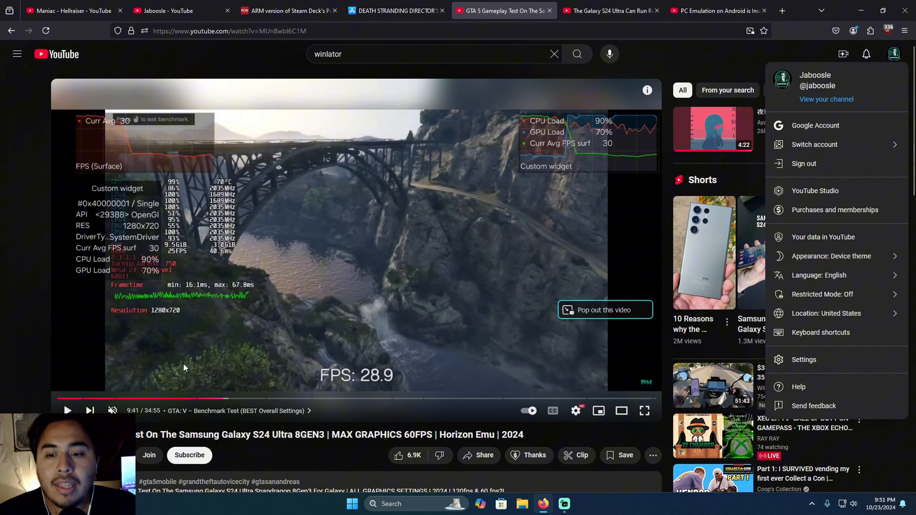
mouse_move(263, 356)
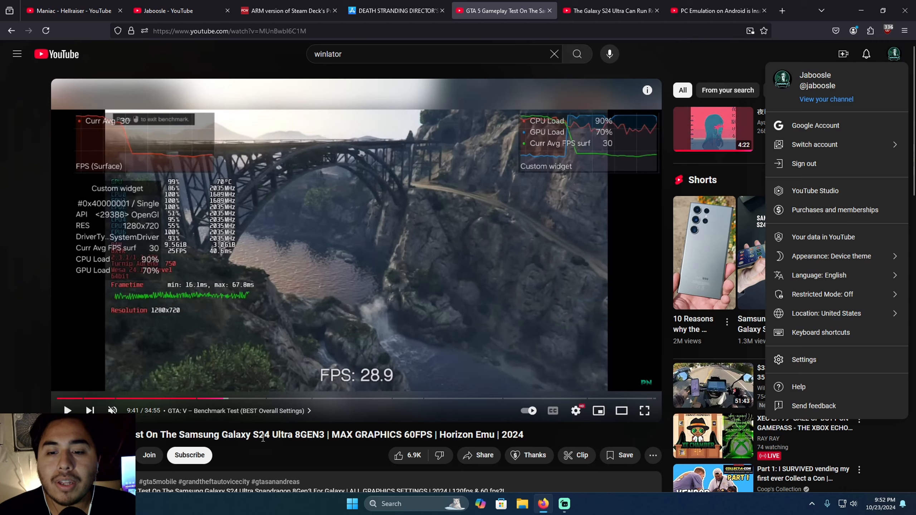
Switch to the Galaxy S24 Ultra Winlator PC games video
click(310, 308)
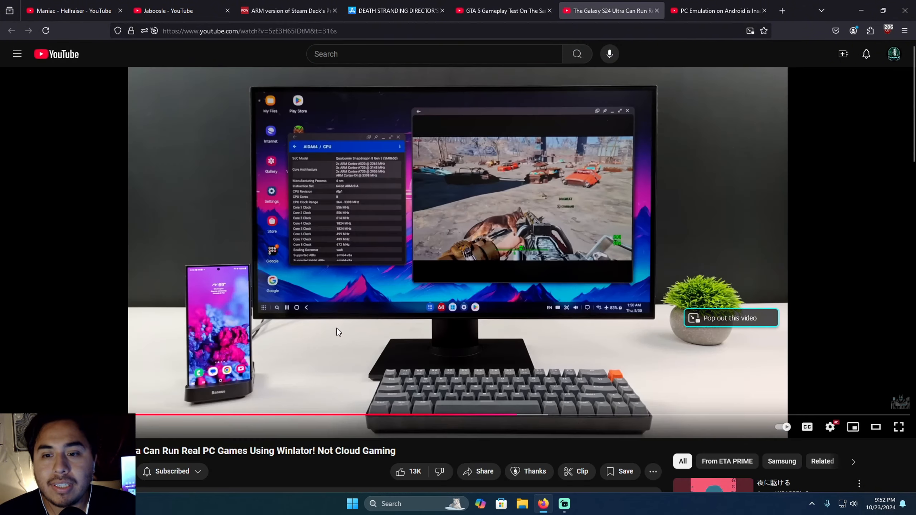
mouse_move(303, 345)
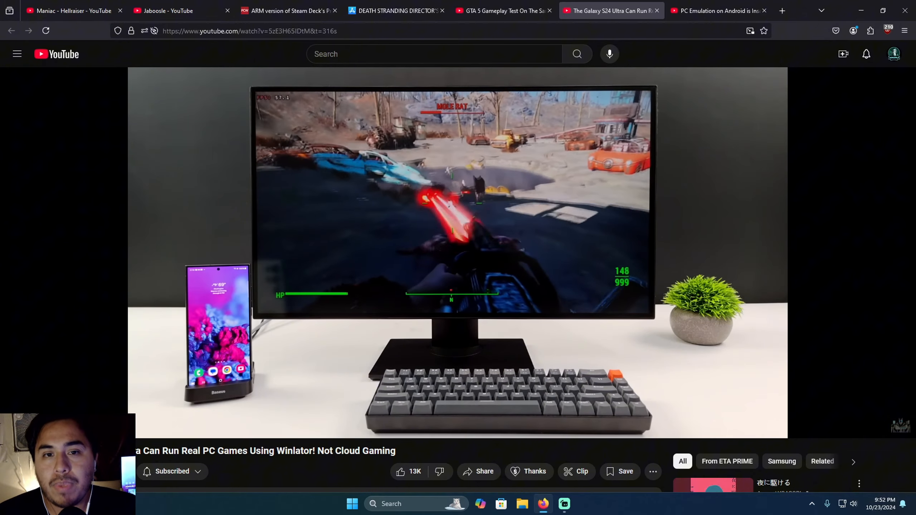
mouse_move(576, 349)
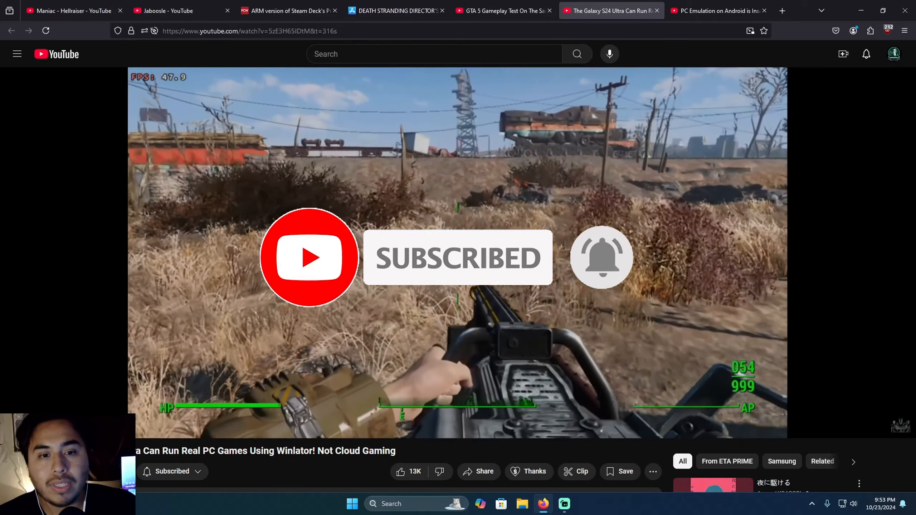
Switch to the 'PC Emulation on Android is Insane' video
click(718, 10)
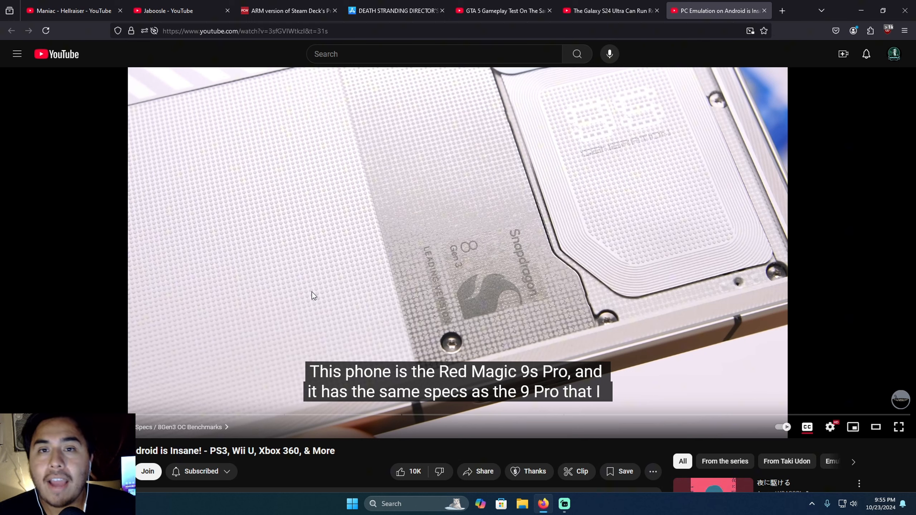
Return to the Death Stranding Director's Cut store page
click(397, 10)
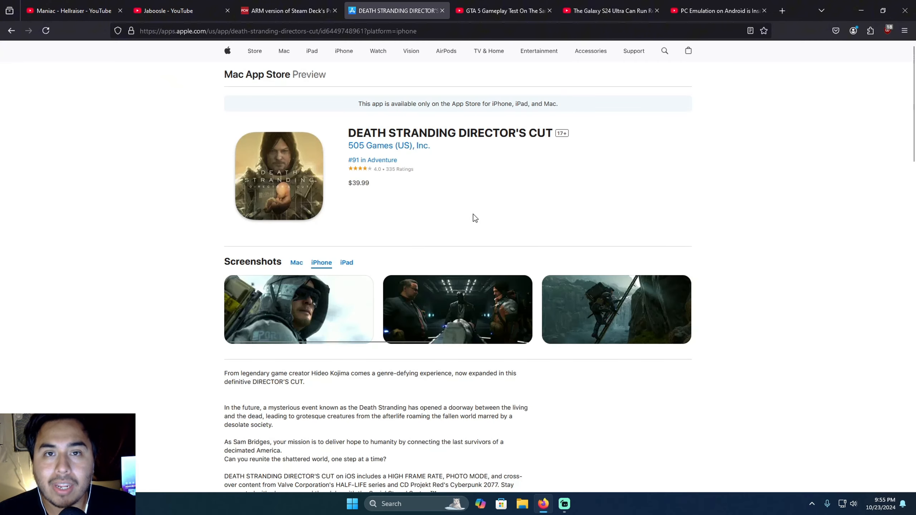
mouse_move(336, 89)
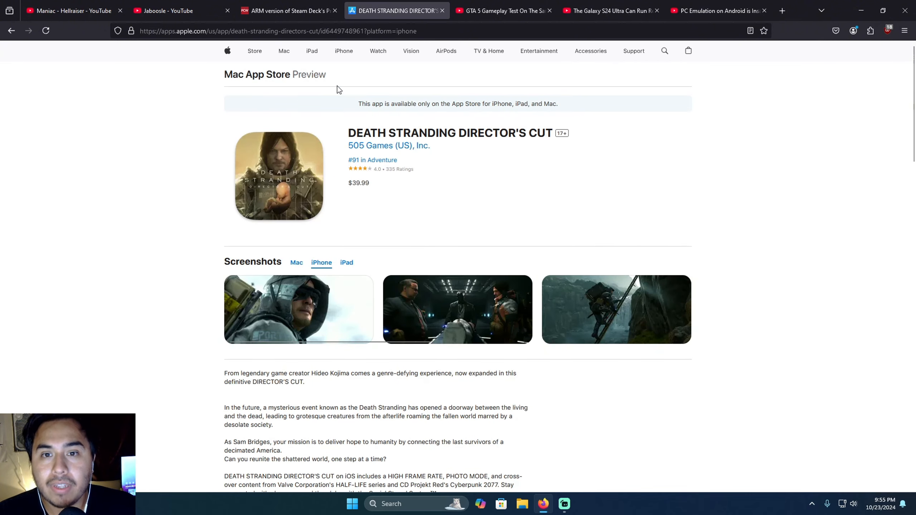
mouse_move(297, 226)
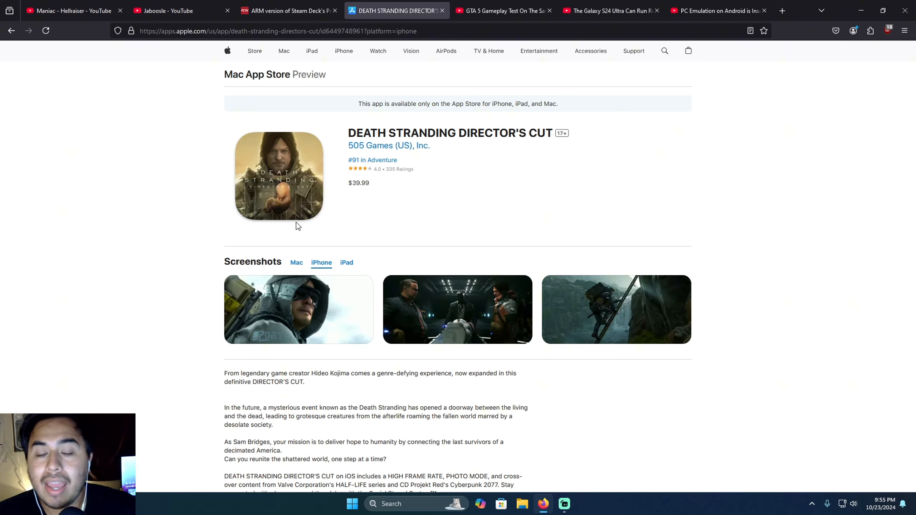
mouse_move(355, 260)
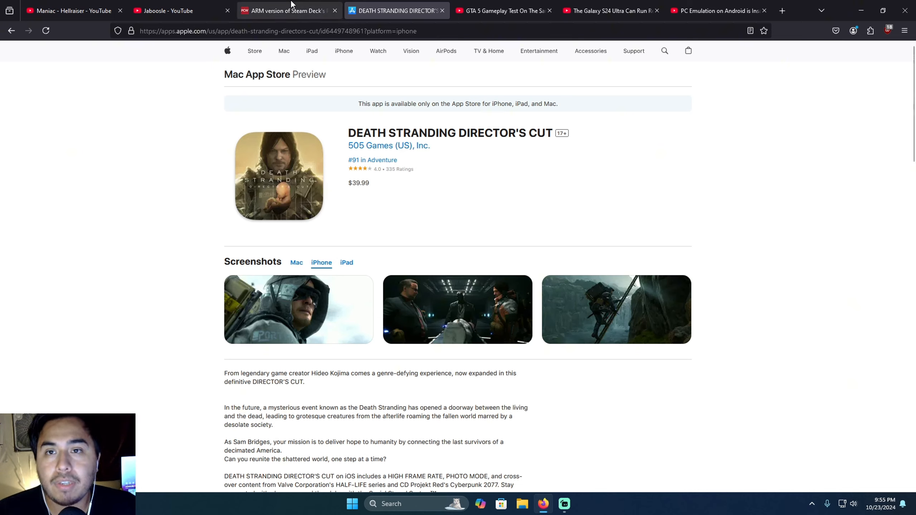
mouse_move(286, 10)
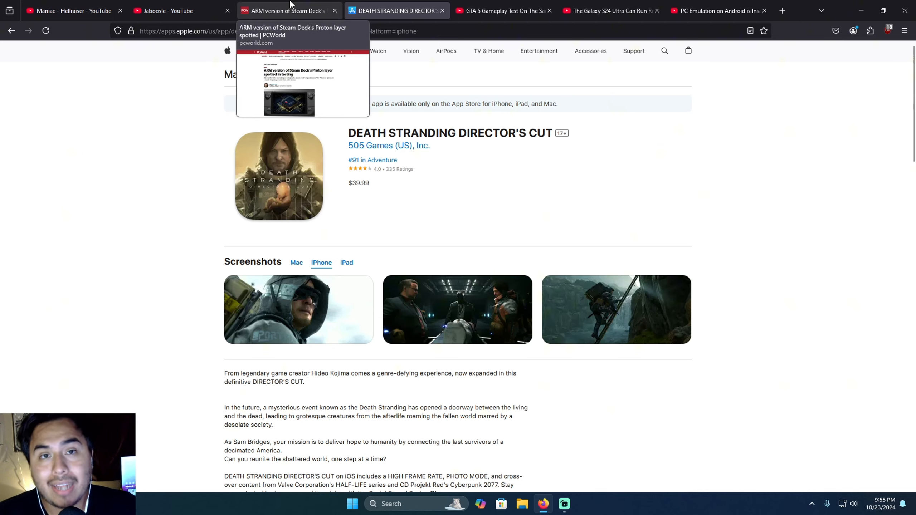
Bring up the PCWorld article on the ARM version of Proton
click(287, 10)
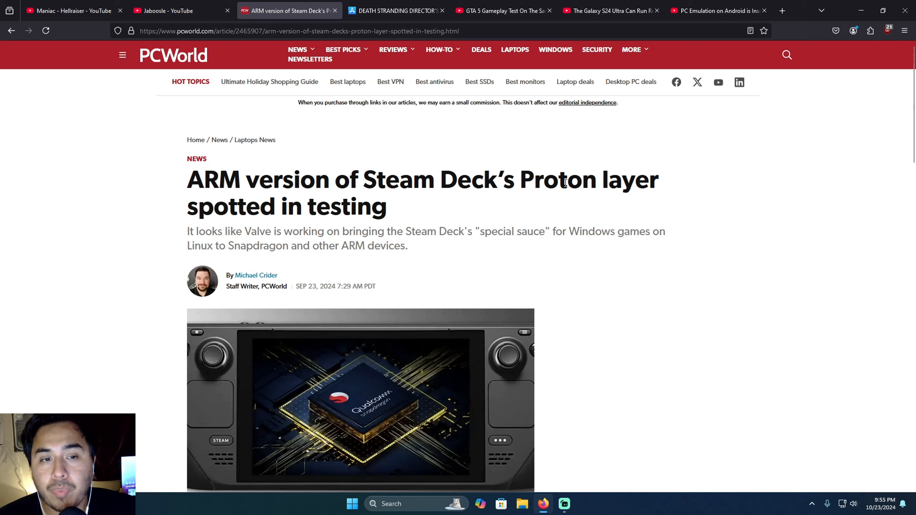
mouse_move(373, 234)
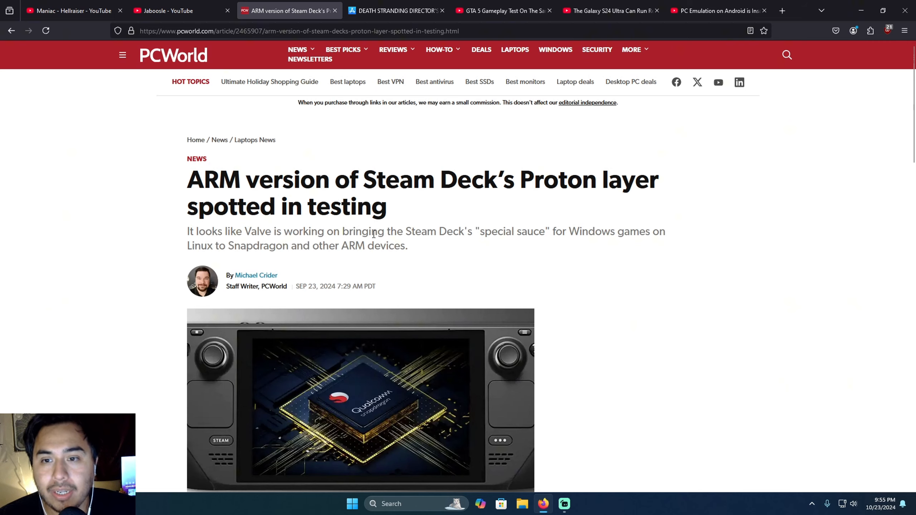
mouse_move(445, 246)
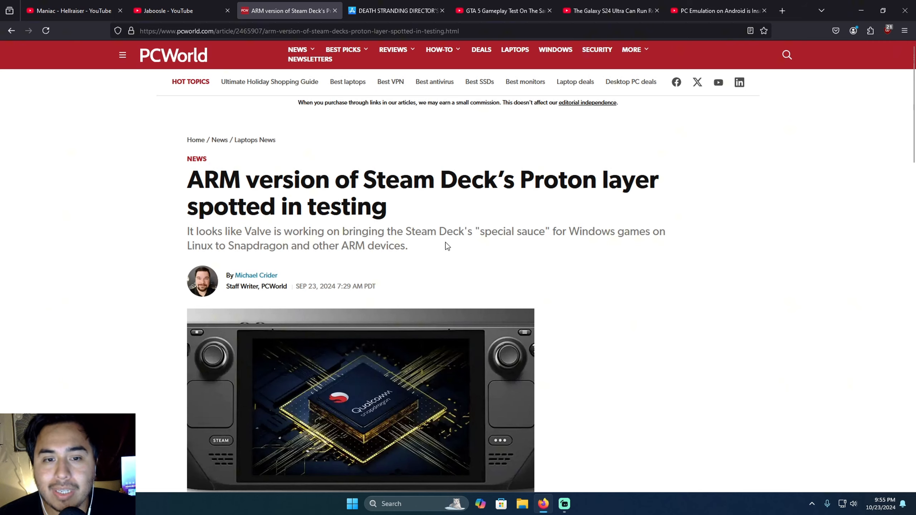
mouse_move(656, 234)
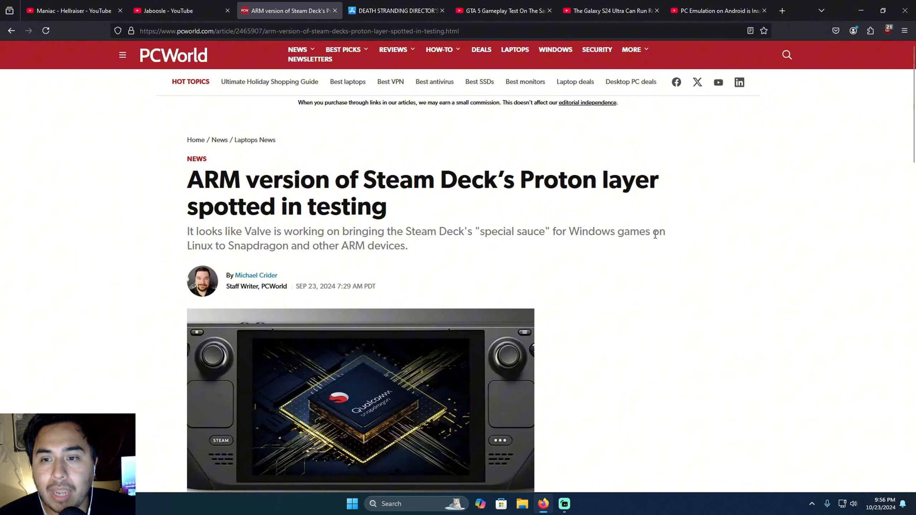
mouse_move(315, 263)
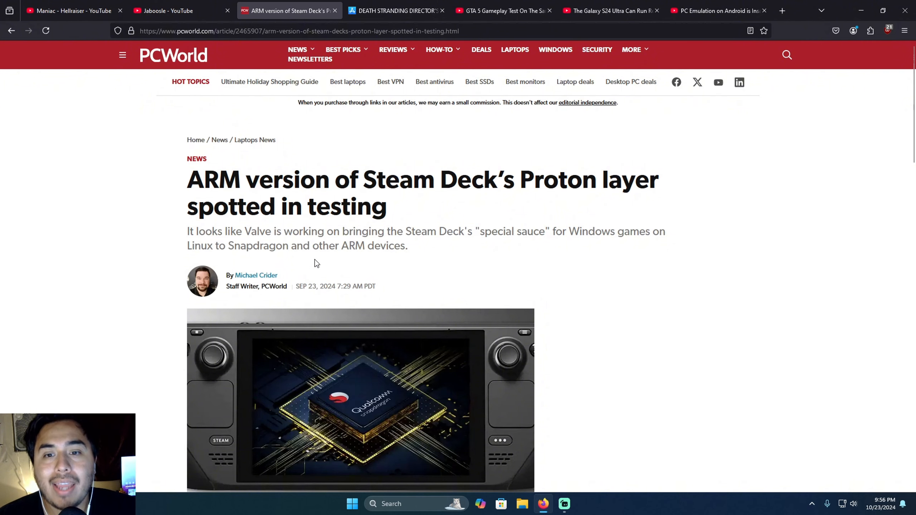
Read down the ARM Proton article past the SteamDB spotting, selecting 'Proton' in the headline
scroll(down, 3)
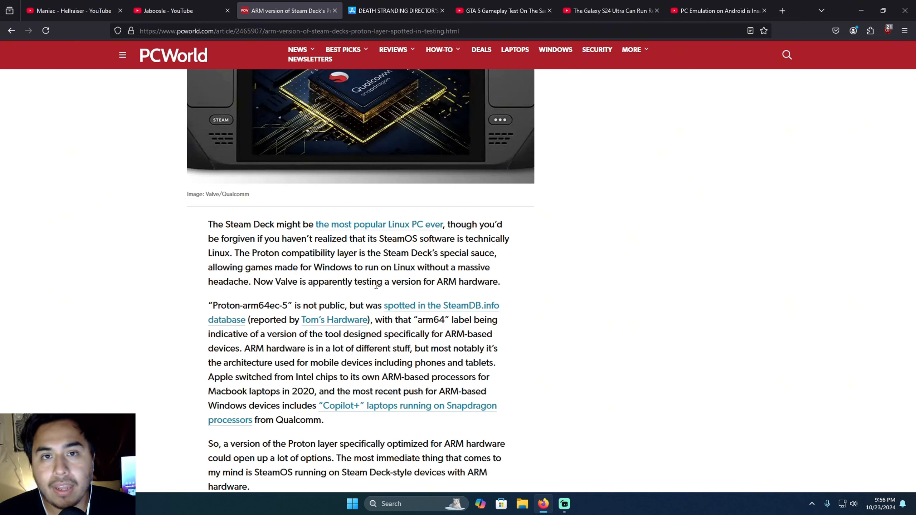
scroll(down, 3)
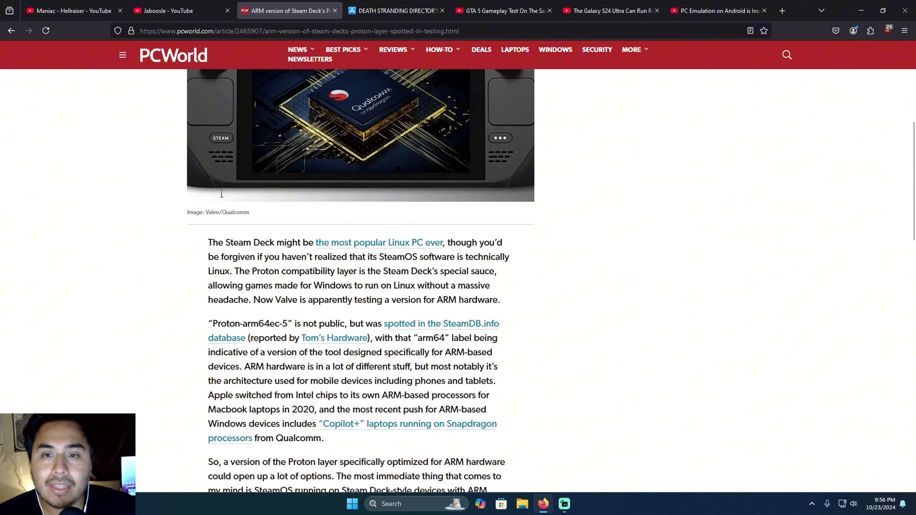
scroll(up, 3)
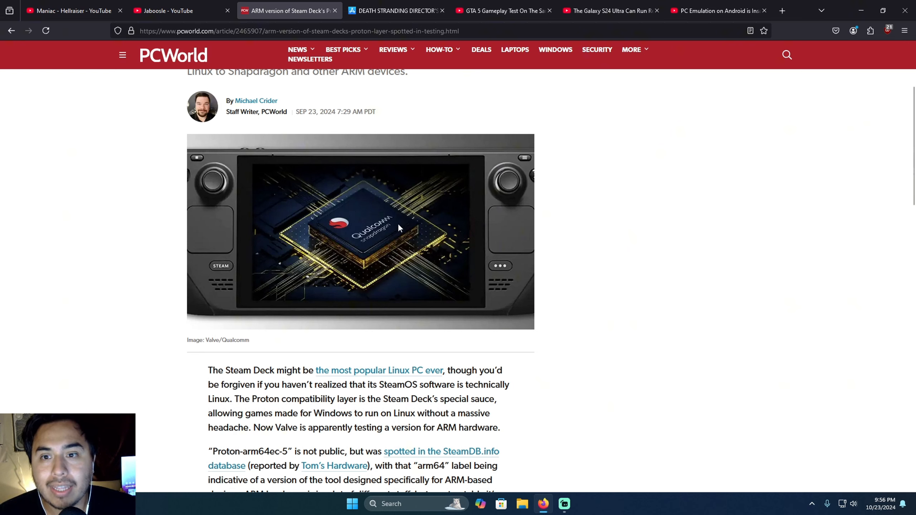
mouse_move(333, 198)
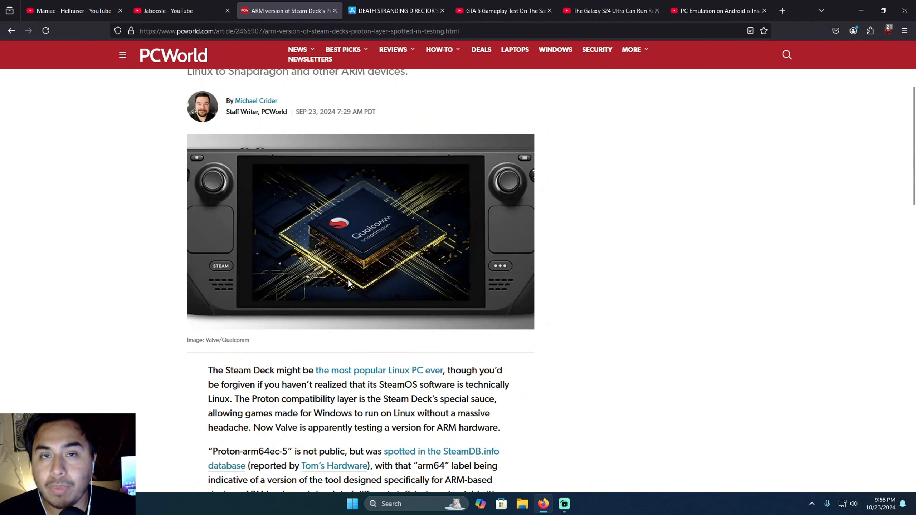
scroll(up, 3)
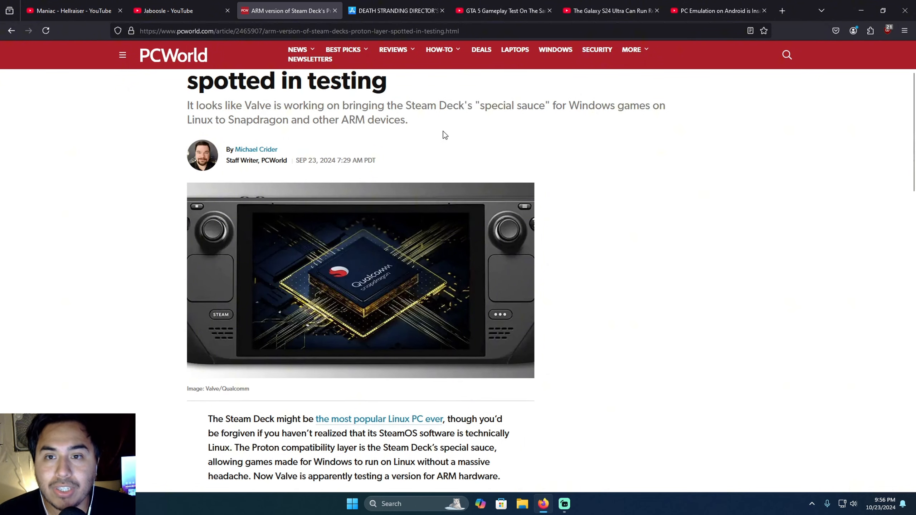
double_click(556, 102)
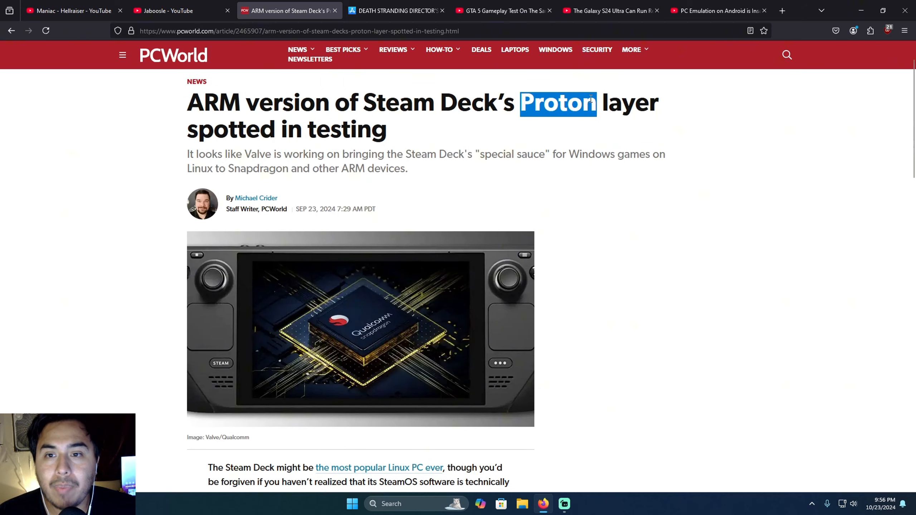
scroll(down, 3)
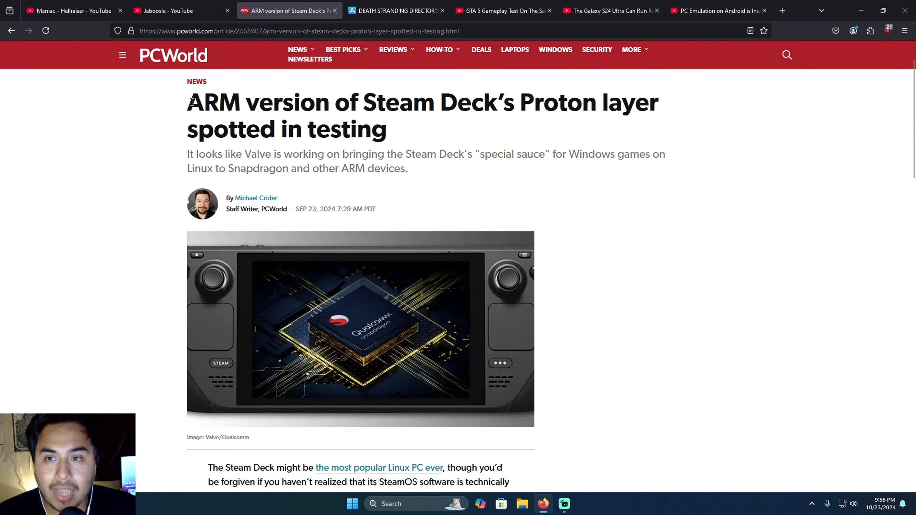
scroll(down, 3)
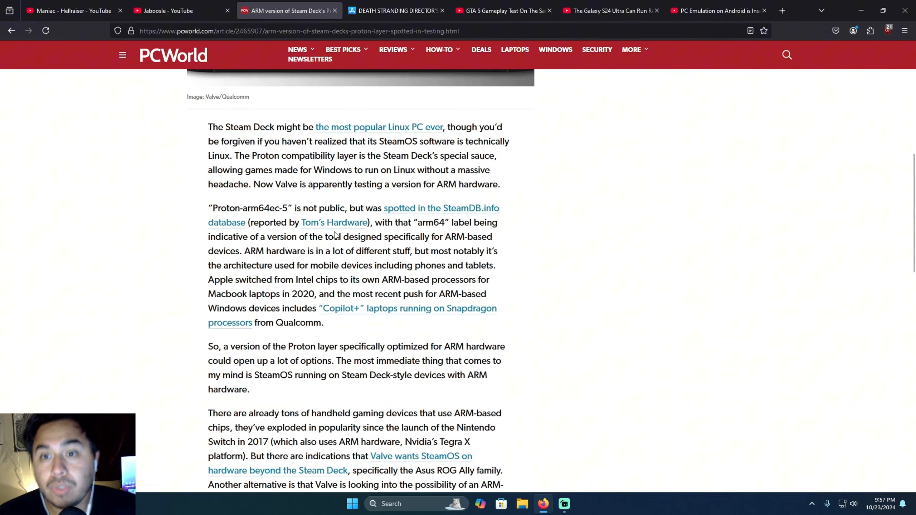
mouse_move(335, 168)
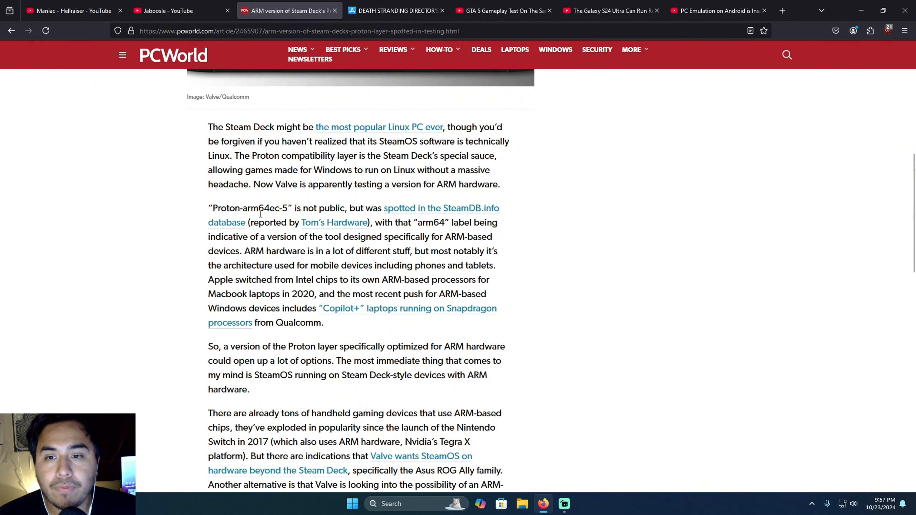
mouse_move(334, 218)
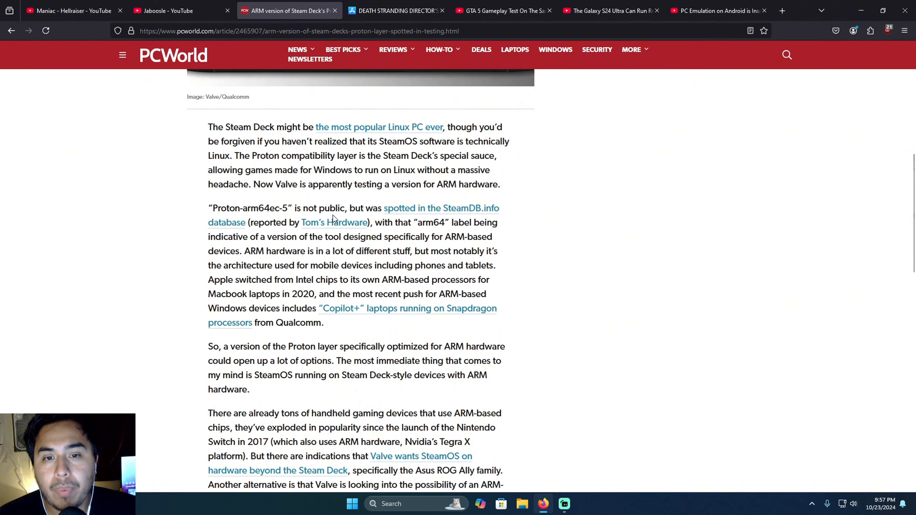
mouse_move(473, 216)
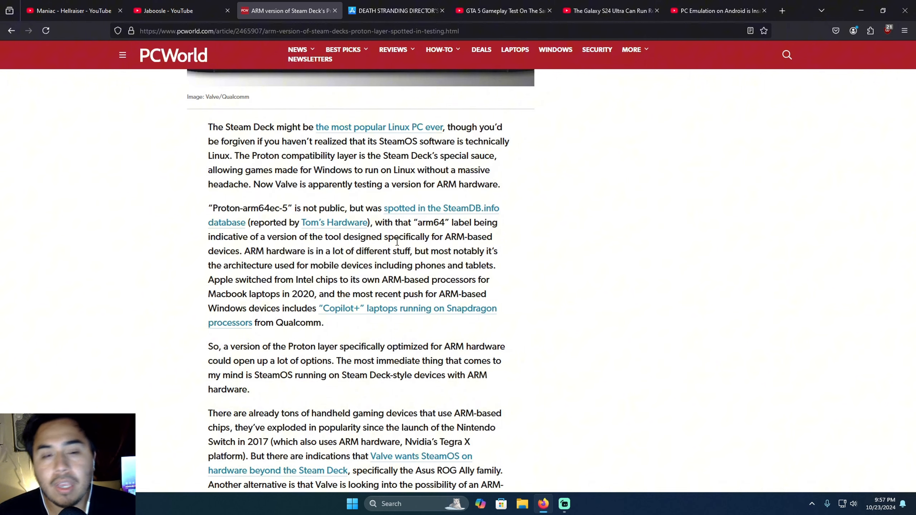
scroll(down, 3)
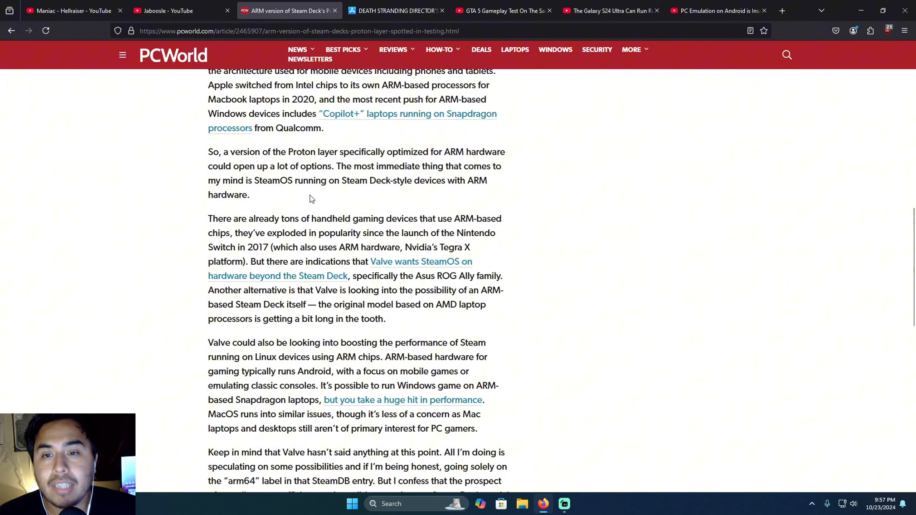
mouse_move(433, 195)
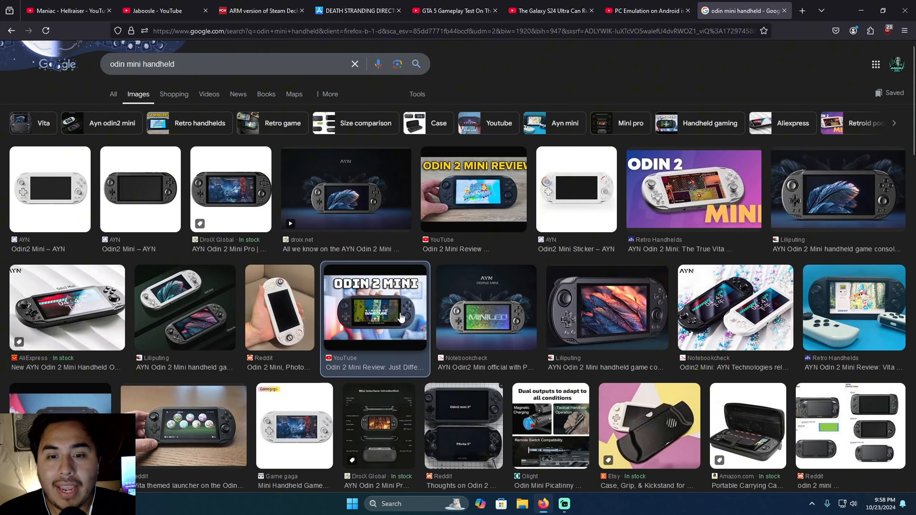
Enlarge the Odin 2 Mini Review and Retro Handhelds images, then return to PCWorld
click(375, 307)
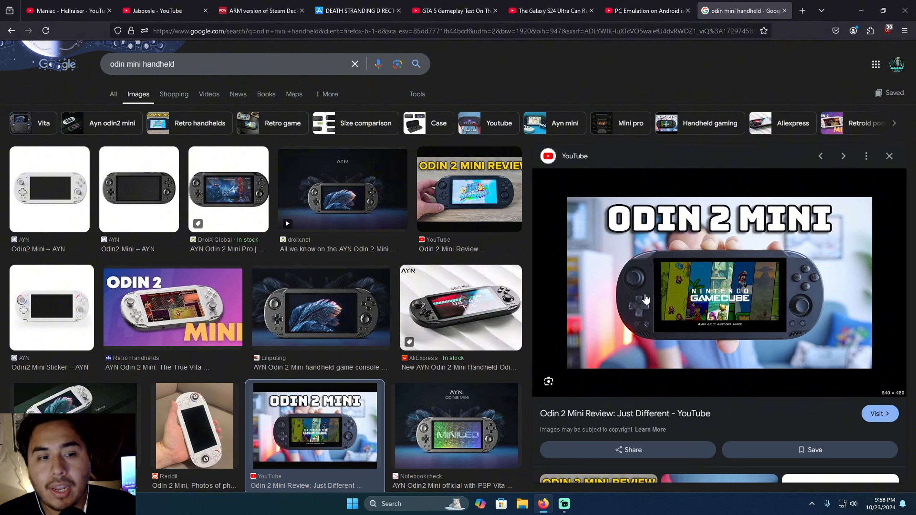
mouse_move(671, 324)
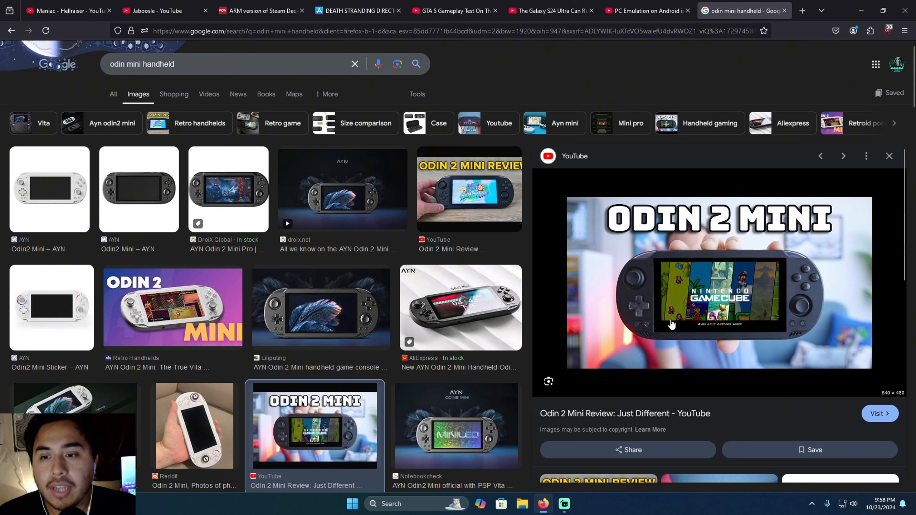
click(173, 307)
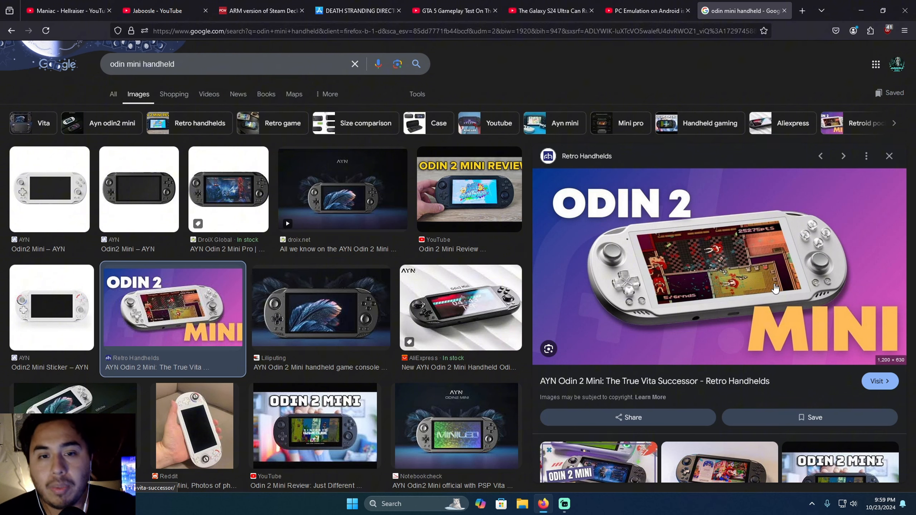
click(260, 11)
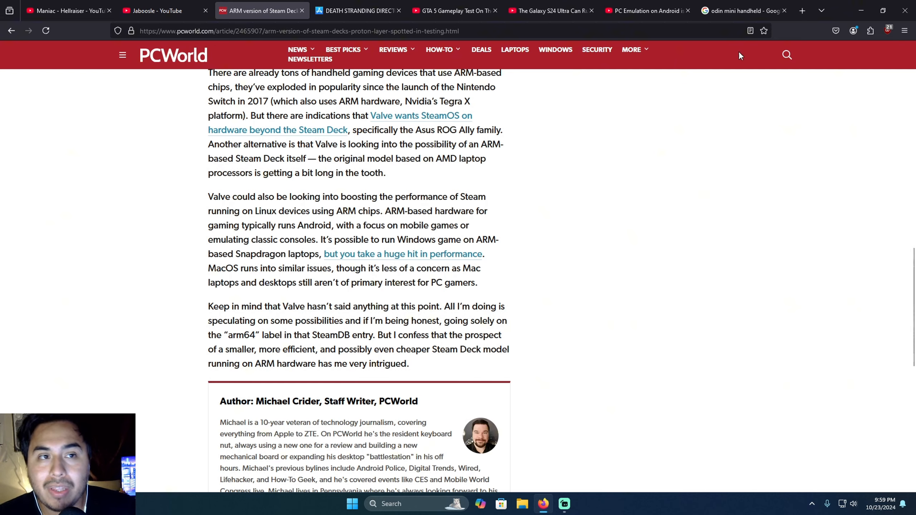
Pass through the odin mini image results to the GTA 5 gameplay test video
click(742, 10)
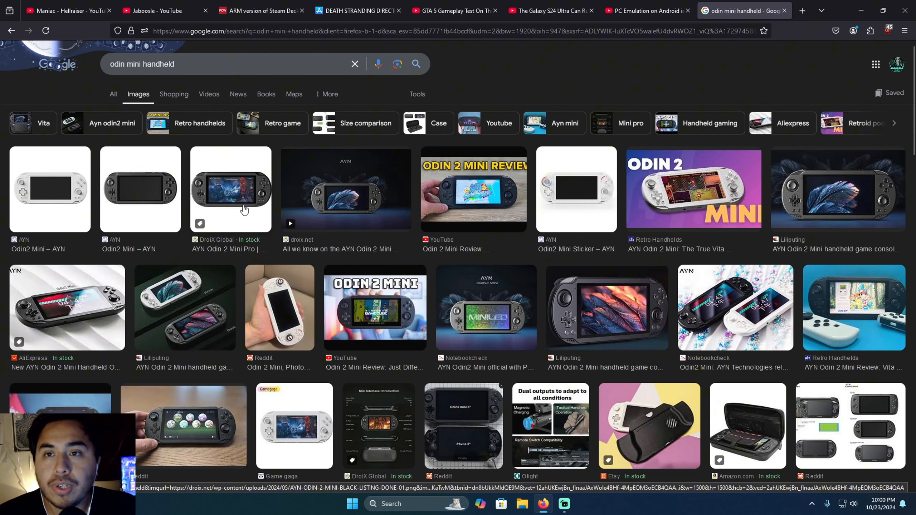
click(455, 10)
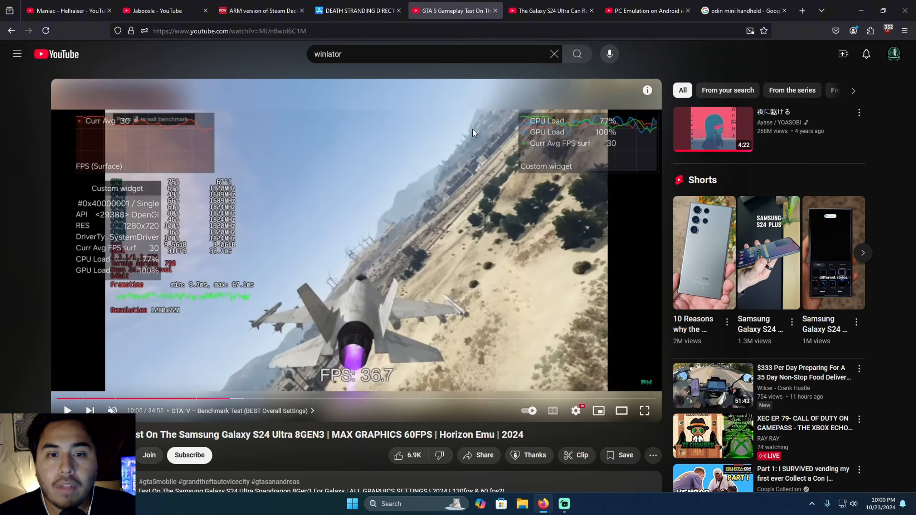
Glance at the PC emulation video, then play the GTA 5 benchmark video
click(550, 10)
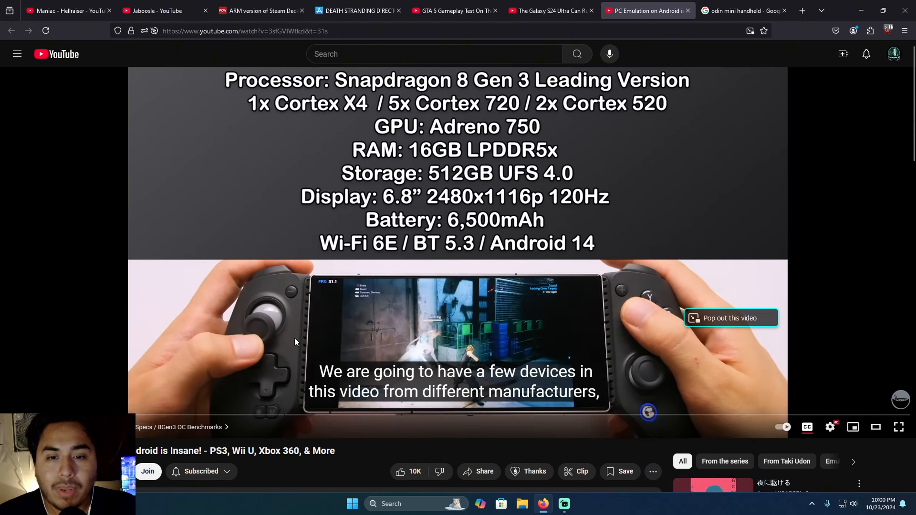
click(549, 10)
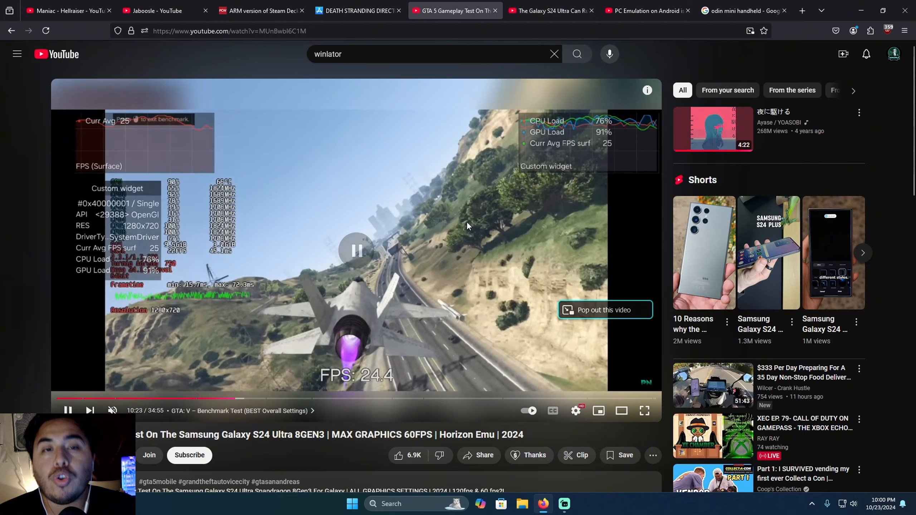
click(356, 250)
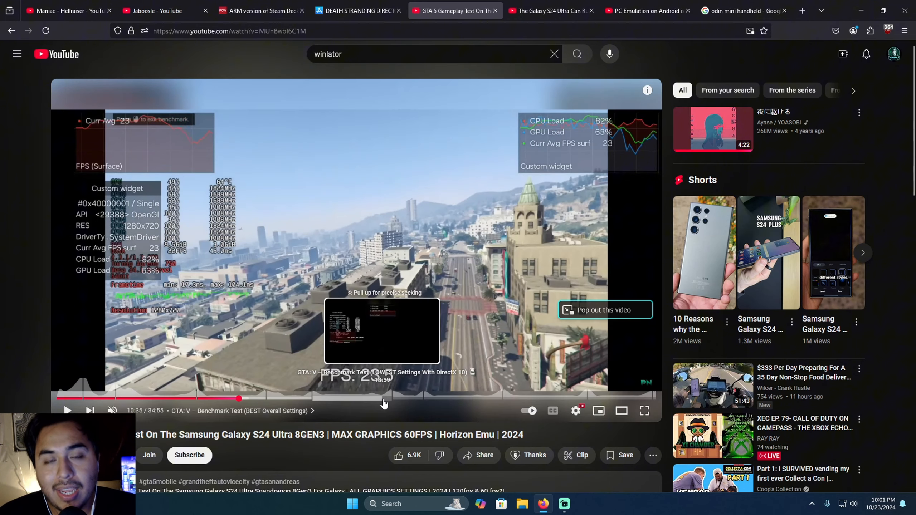
mouse_move(377, 419)
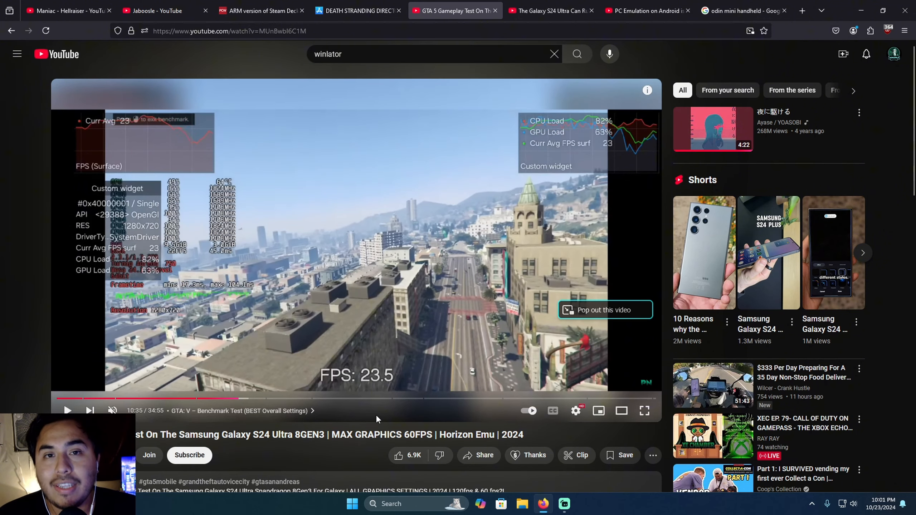
Return to the PCWorld article and scroll to the Proton-arm64ec-5 section
click(262, 10)
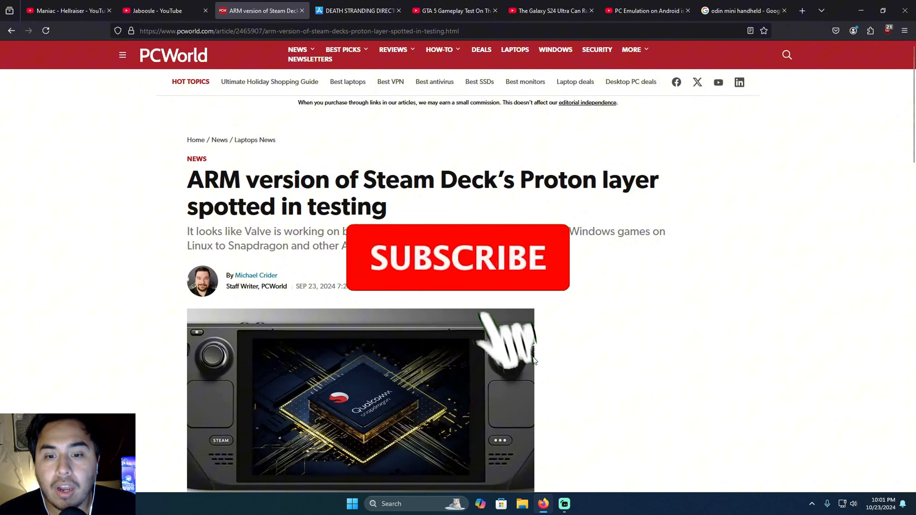
scroll(down, 3)
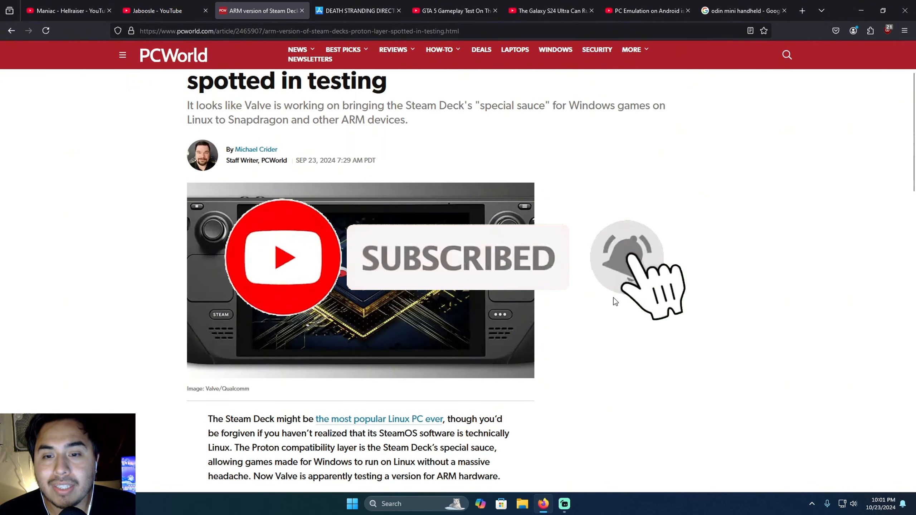
scroll(down, 3)
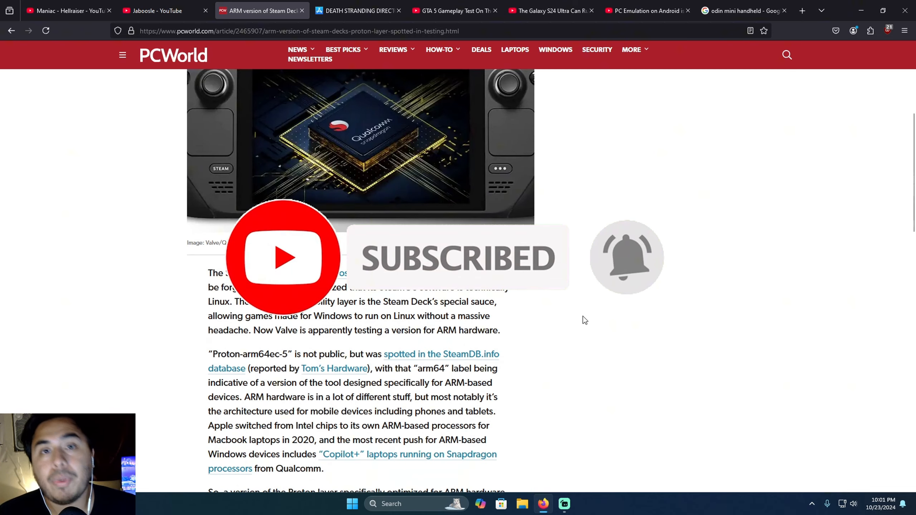